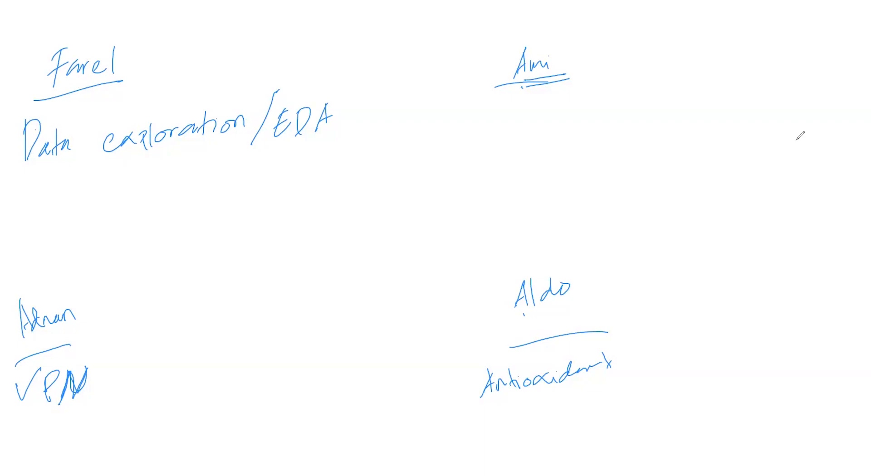
{"action": "mouse_move", "coordinate": [766, 32]}
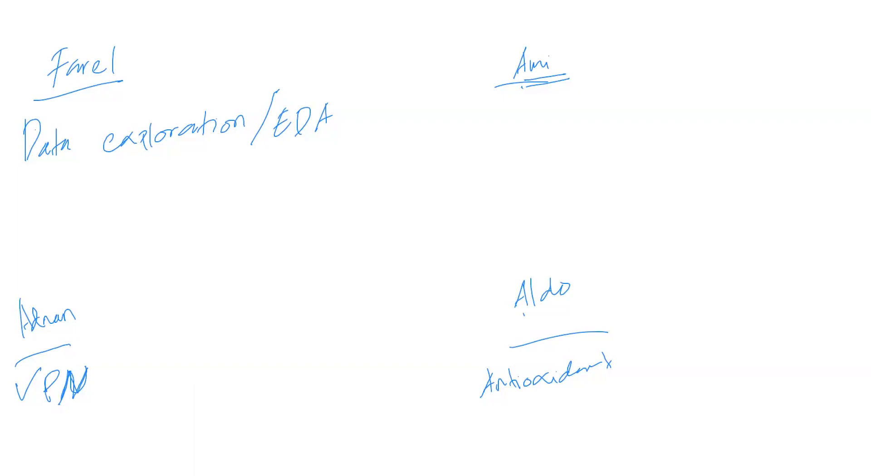
{"action": "mouse_move", "coordinate": [455, 120]}
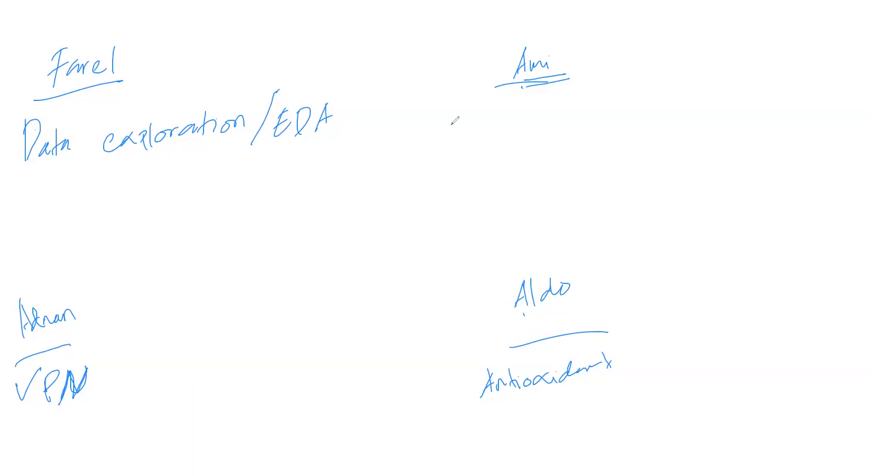